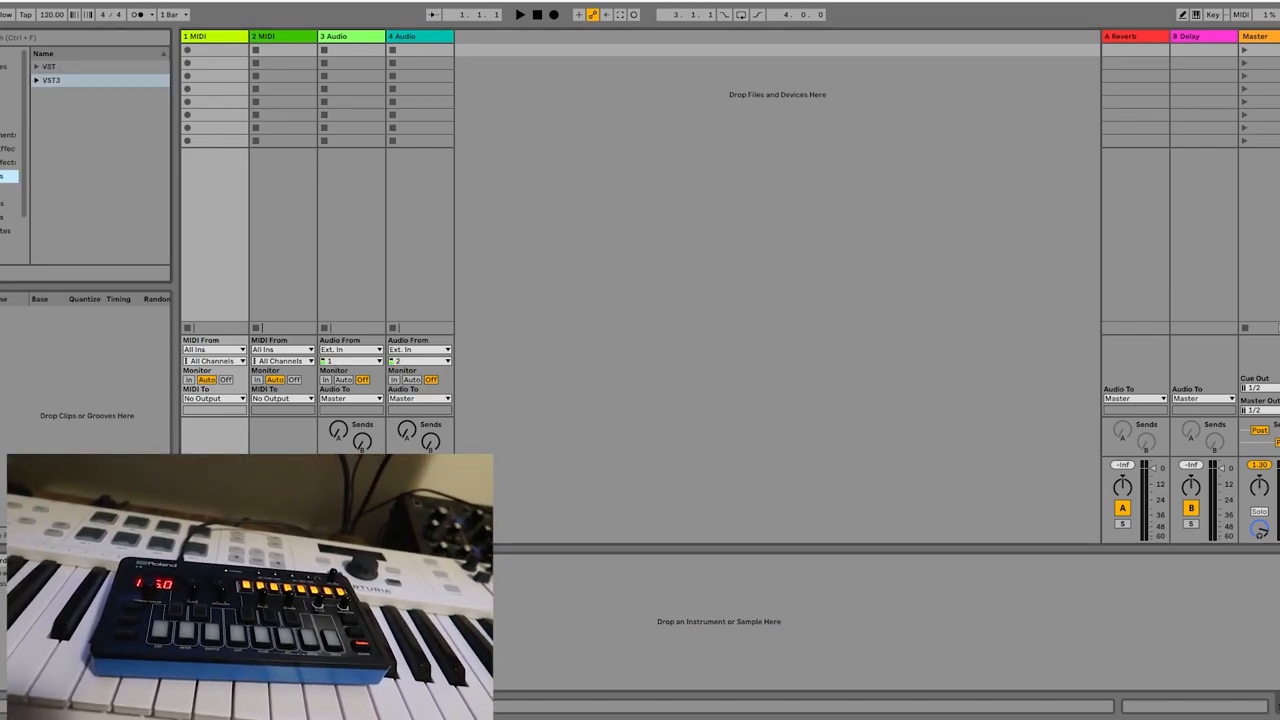
# Load the Vital synth onto the 1 MIDI track, showing 'A happy ending of the world'
pyautogui.click(40, 76)
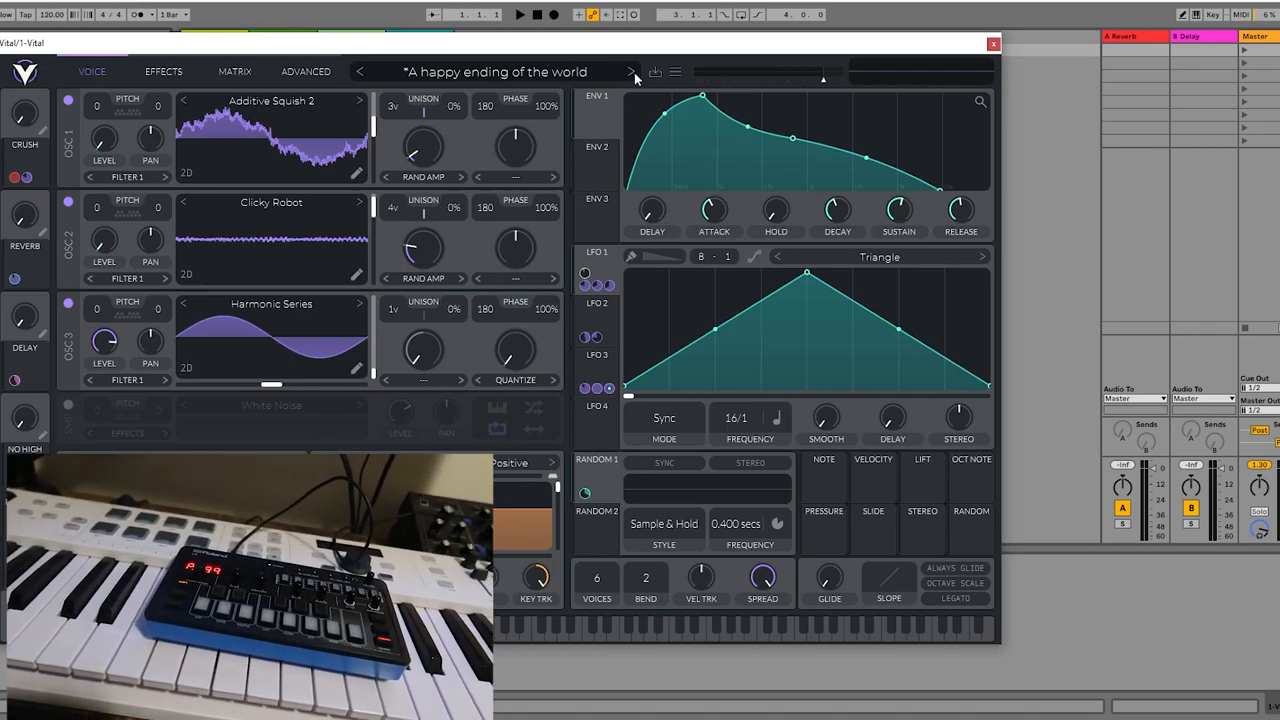
# Step Vital forward from 'A Night in Kalyan' to the 'Ah Eh Ee Oh' preset
pyautogui.click(630, 72)
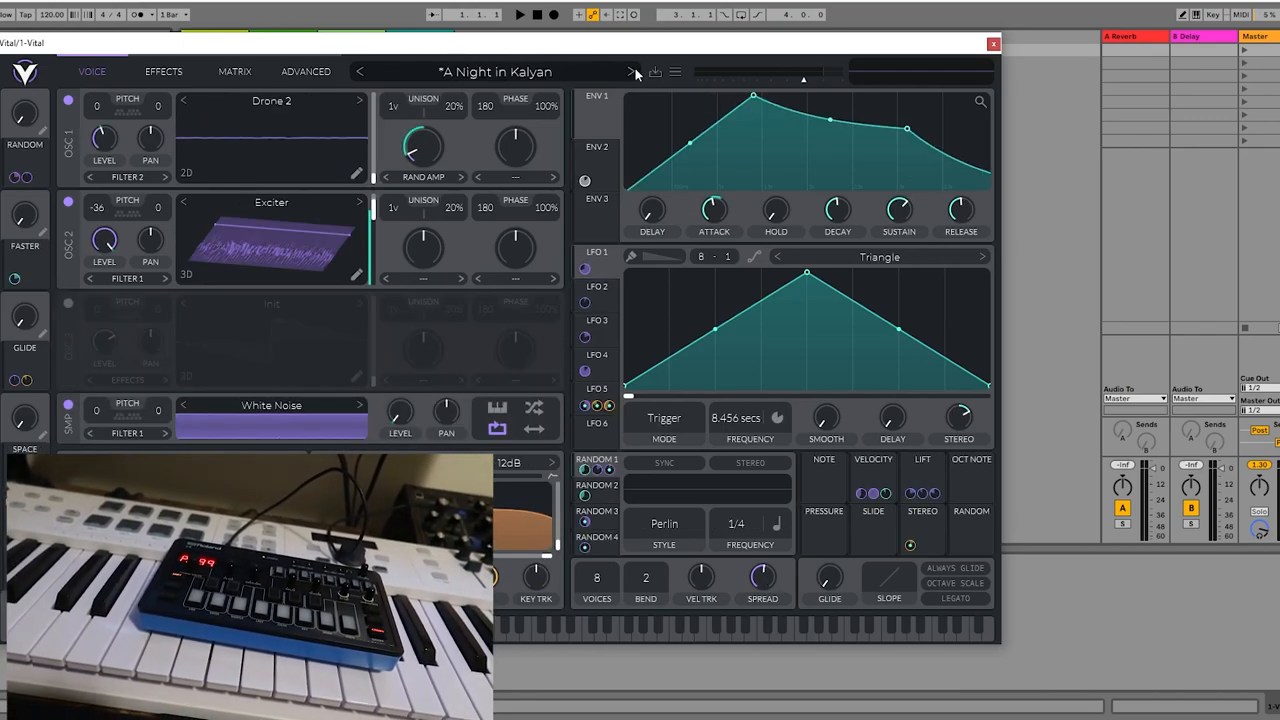
pyautogui.click(632, 72)
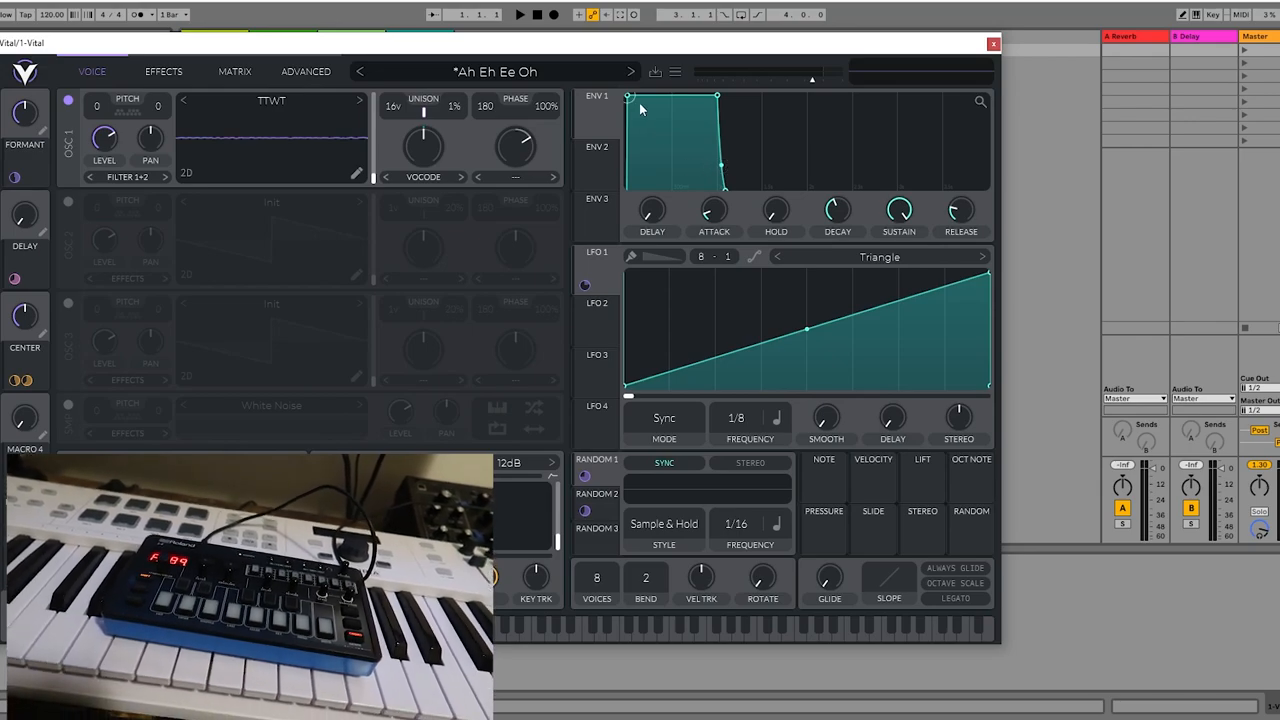
# Step Vital's presets past 'Banana Wob' to 'Coming For You'
pyautogui.click(630, 72)
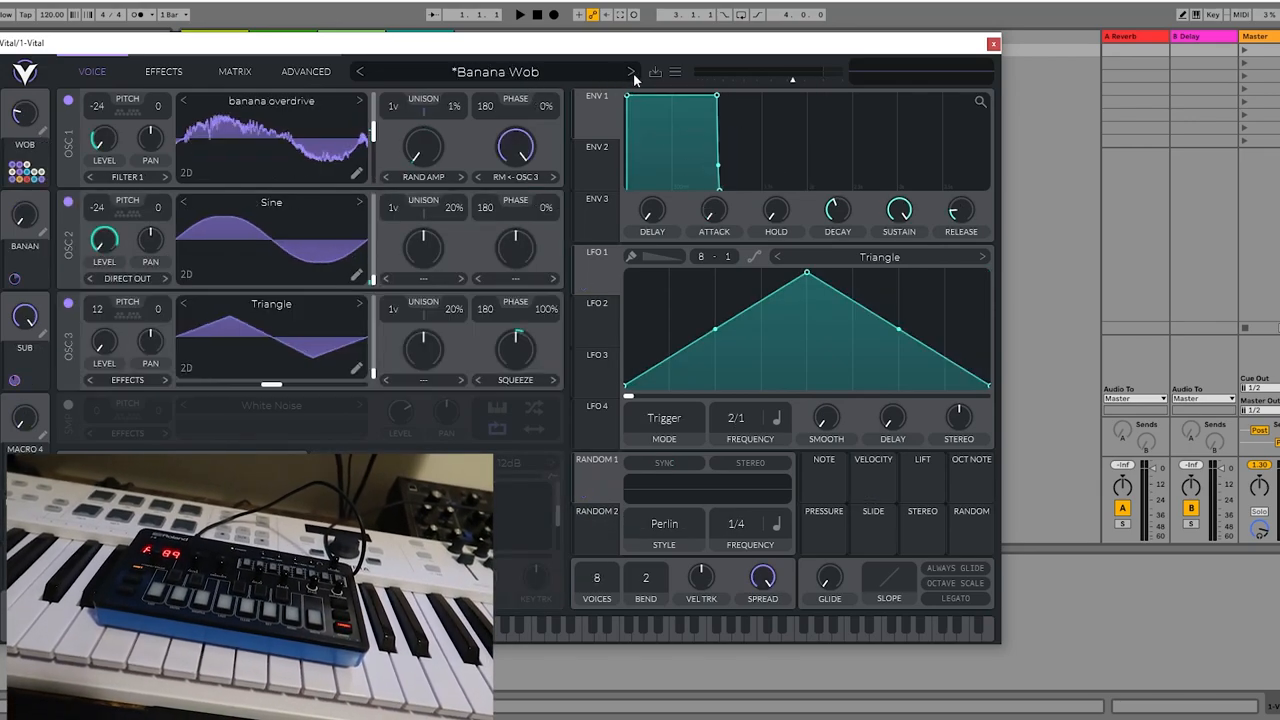
pyautogui.click(630, 72)
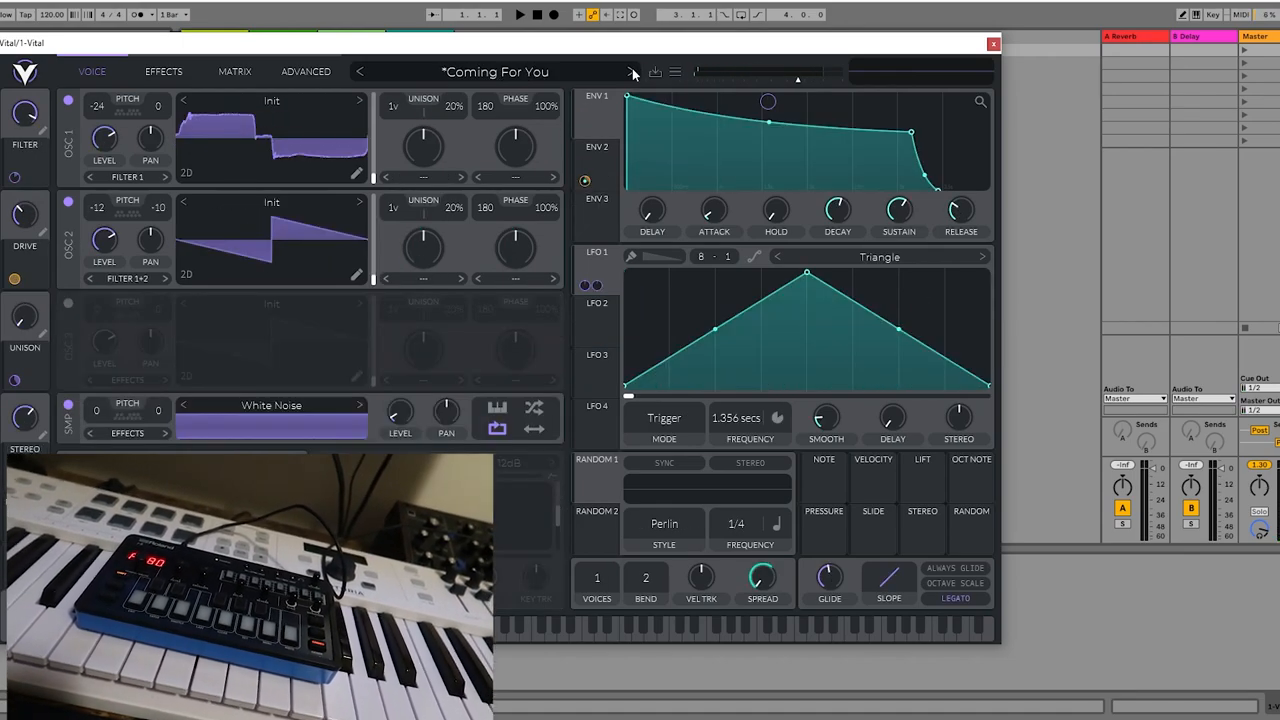
# Advance Vital to the glitch-named 'corrupted...boot' Resynthesize preset
pyautogui.click(632, 72)
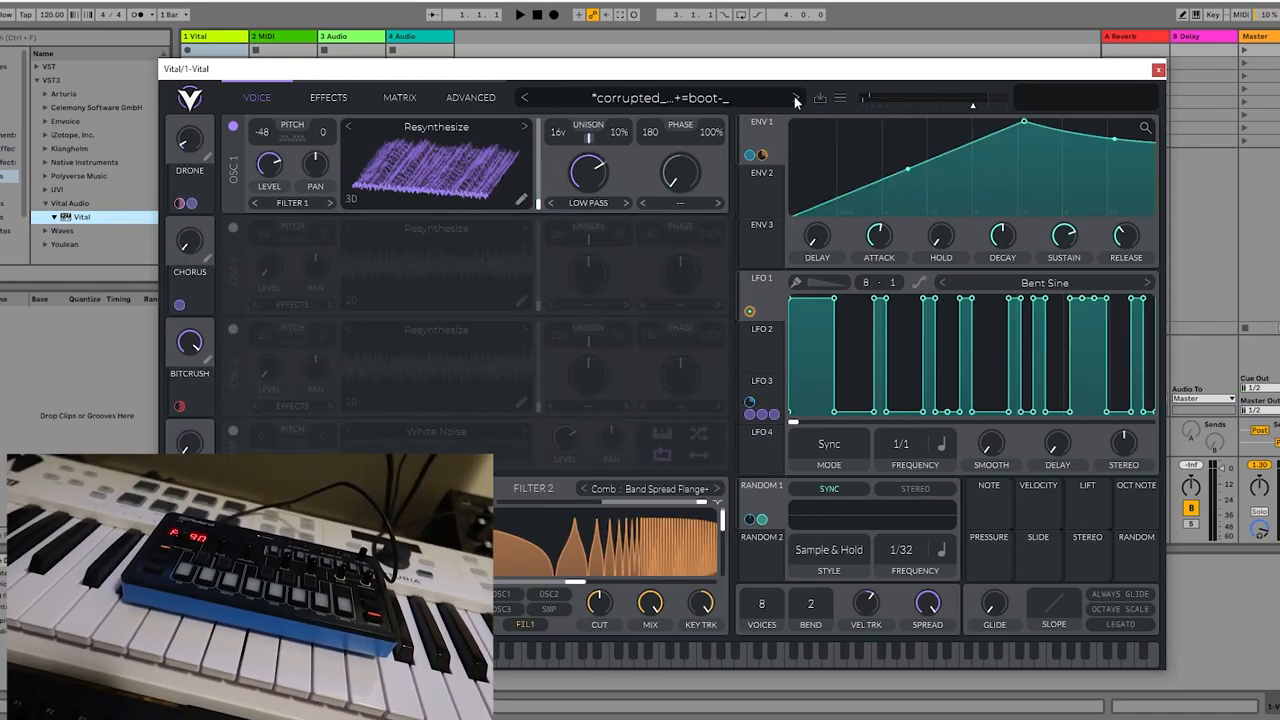
# Step Vital's presets past 'Couthy' to 'Damped Horn'
pyautogui.click(792, 98)
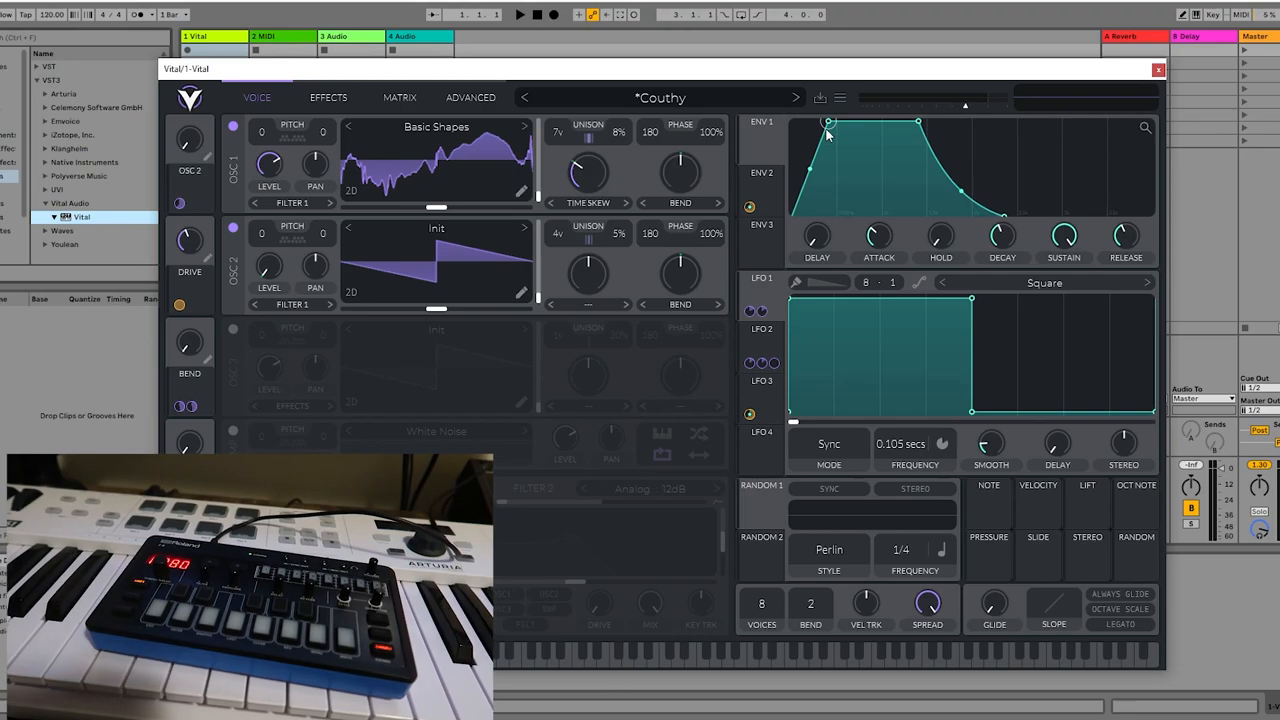
pyautogui.click(792, 96)
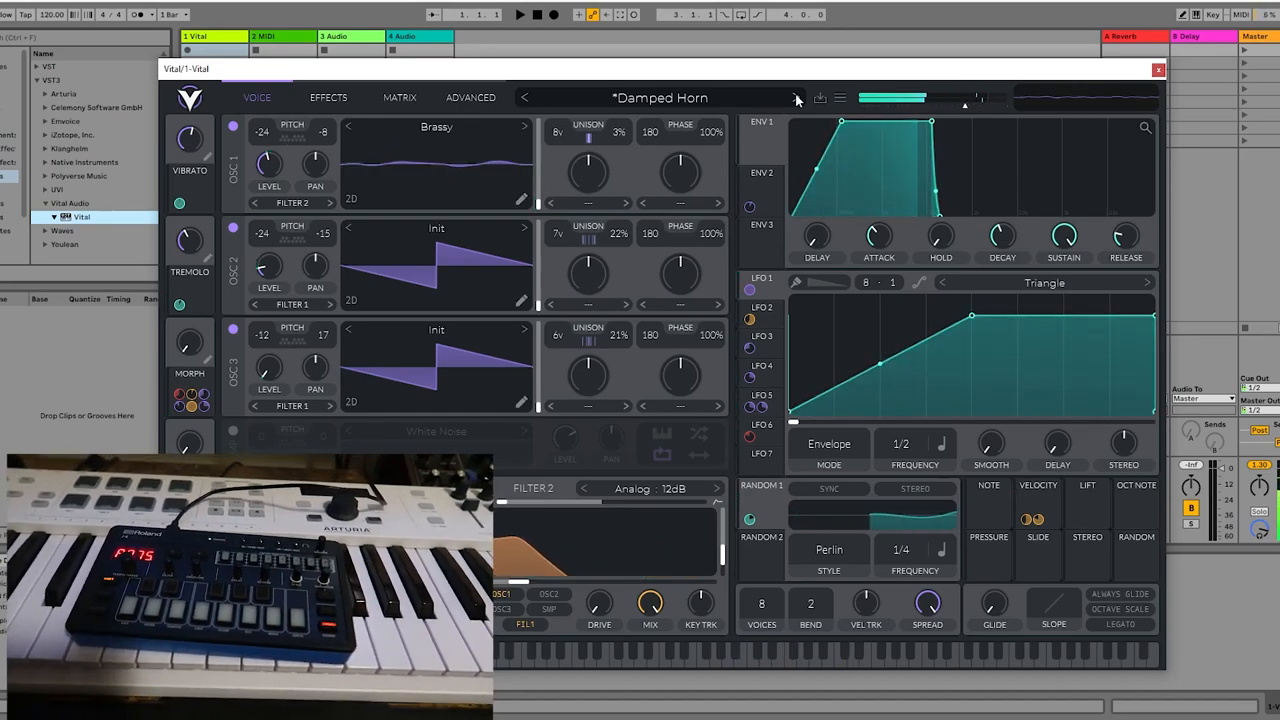
# Advance Vital from 'Damped Horn' to the 'Darkres' preset
pyautogui.click(792, 96)
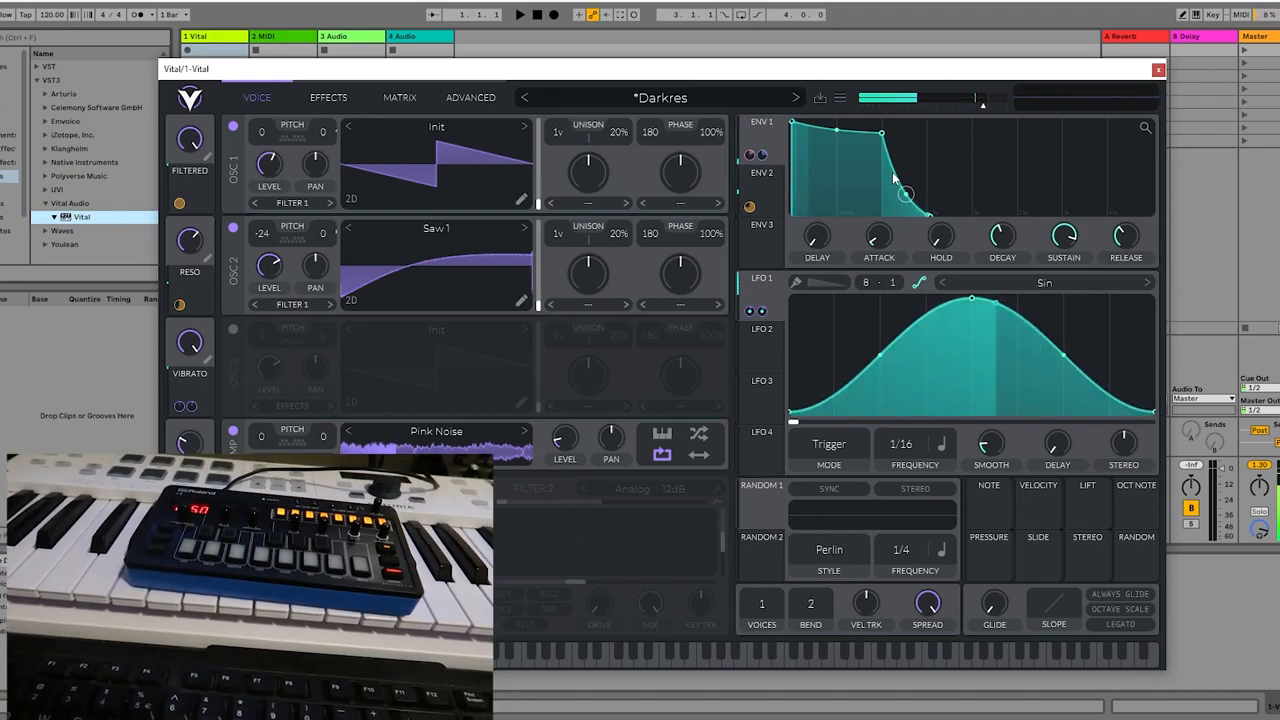
# Step Vital's presets through 'Destruction' to 'Digestive Trauma'
pyautogui.click(792, 96)
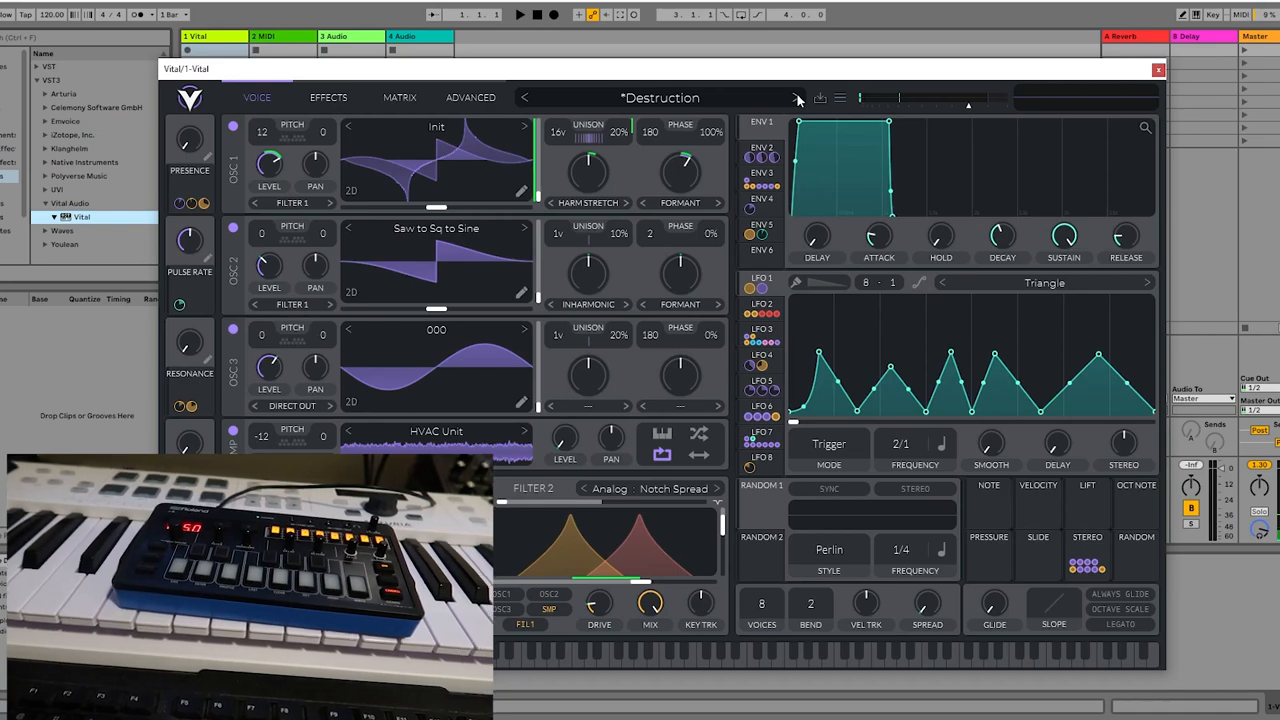
pyautogui.click(792, 96)
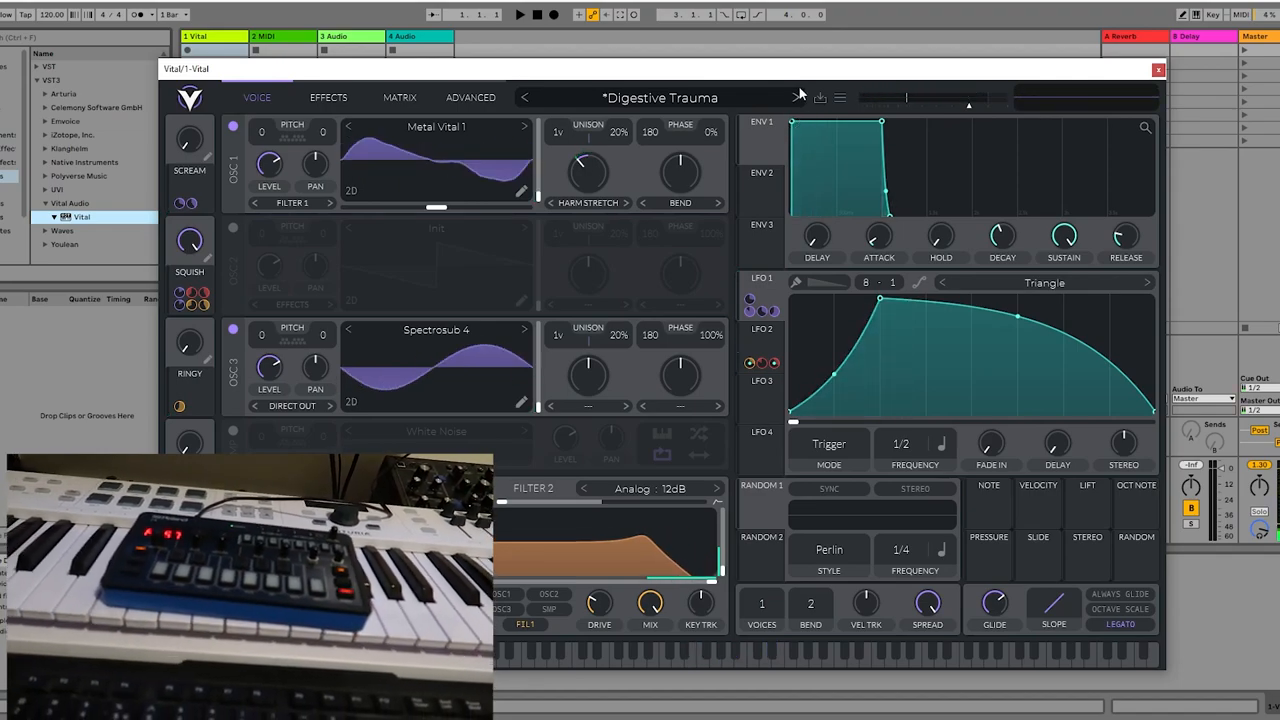
# Load the 'FM Drum Circle' preset, then close Vital back to the Ableton session
pyautogui.click(792, 96)
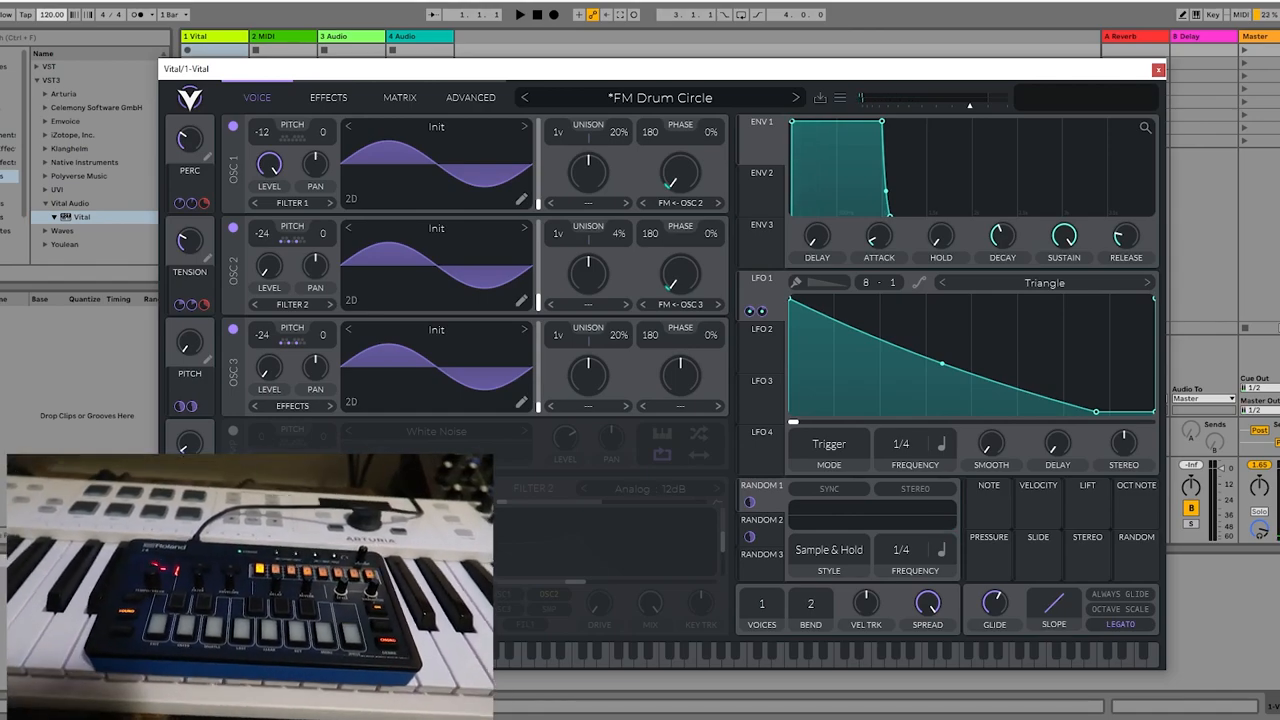
pyautogui.click(1154, 70)
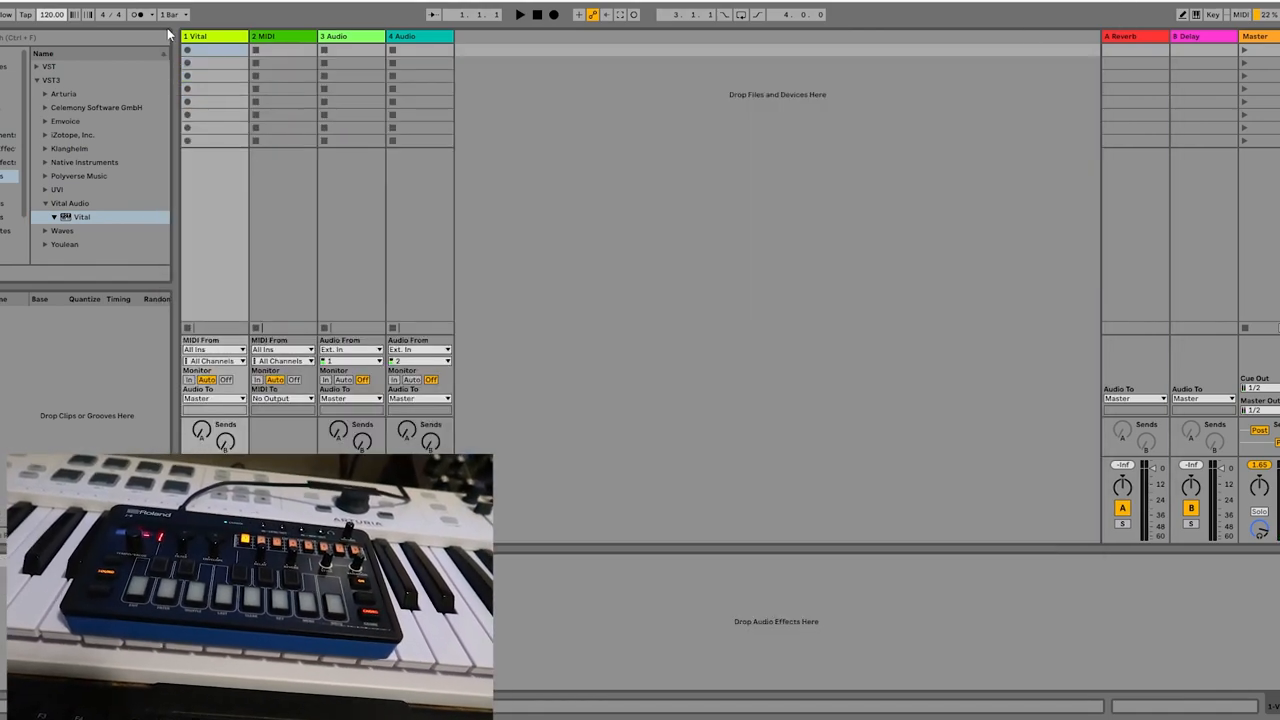